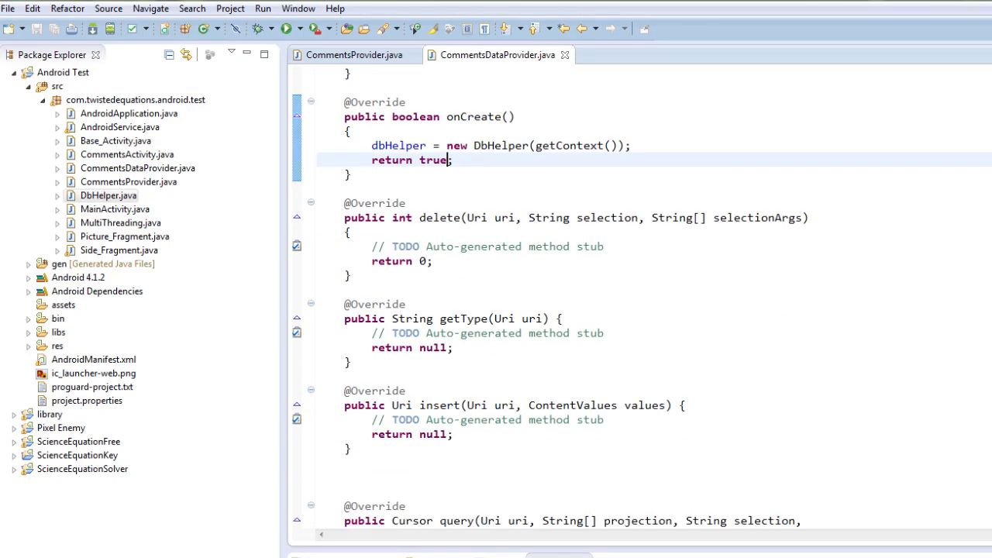
Clear the insert() body by removing the auto-generated TODO comment before return null
{"action": "scroll", "scroll_direction": "down", "scroll_amount": 3}
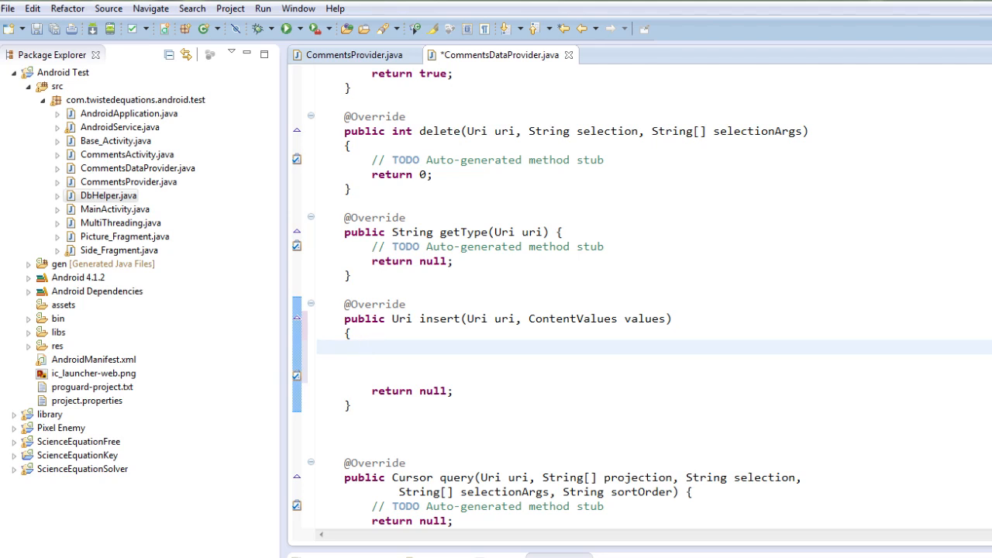
{"action": "left_click", "coordinate": [371, 347]}
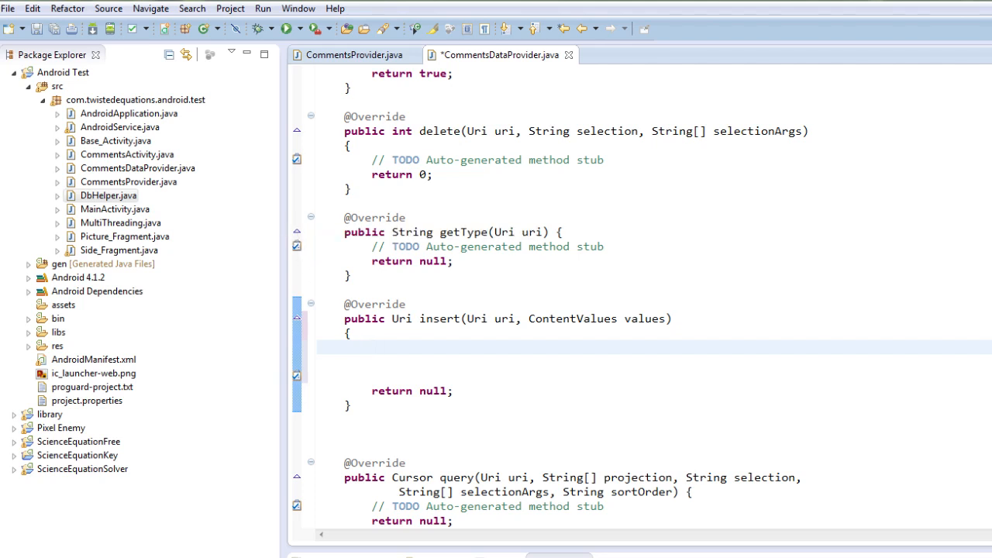
{"action": "double_click", "coordinate": [503, 319]}
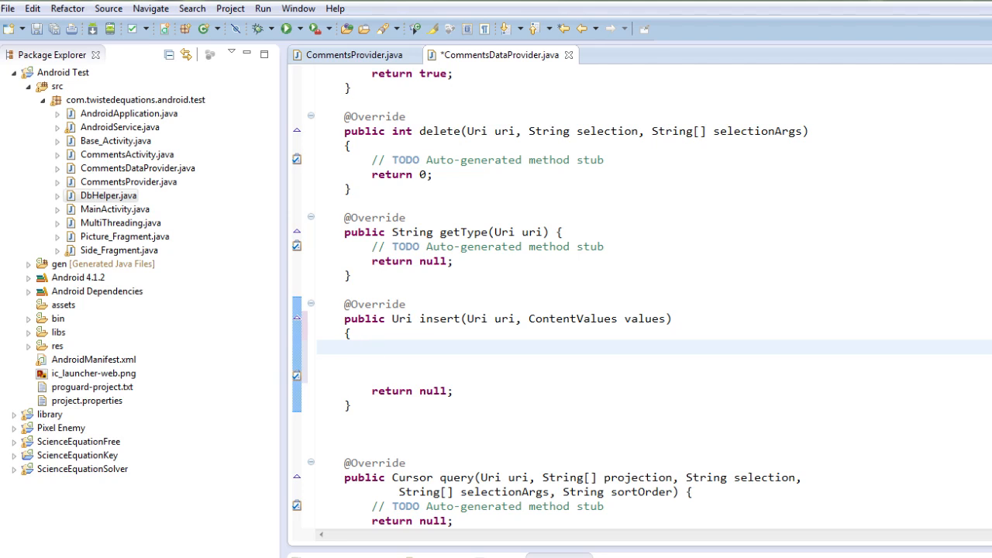
Add the dbHelper.getWritableDatabase(); call at the top of insert()
{"action": "type", "text": "dbh"}
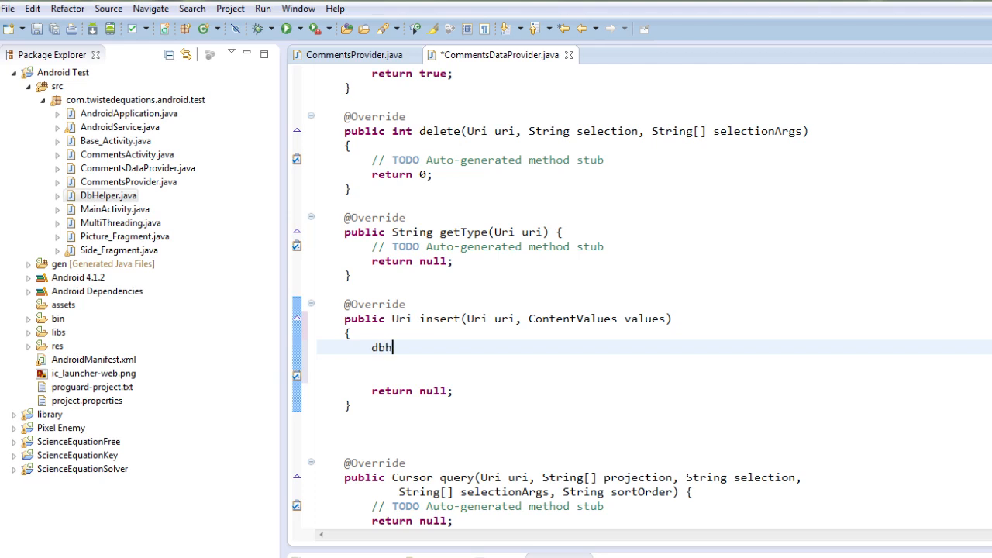
{"action": "type", "text": "elper"}
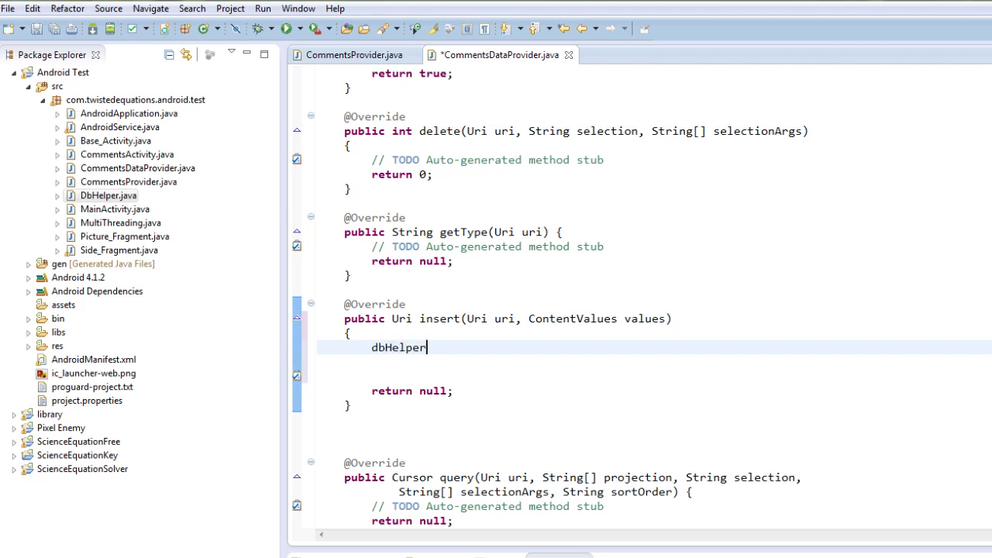
{"action": "type", "text": ".getWritableDatabase("}
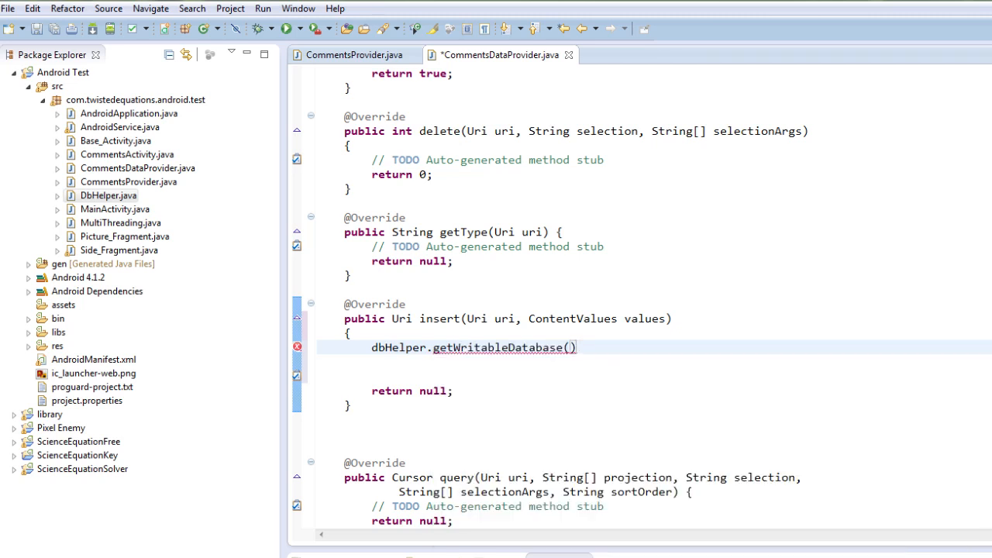
{"action": "type", "text": ";"}
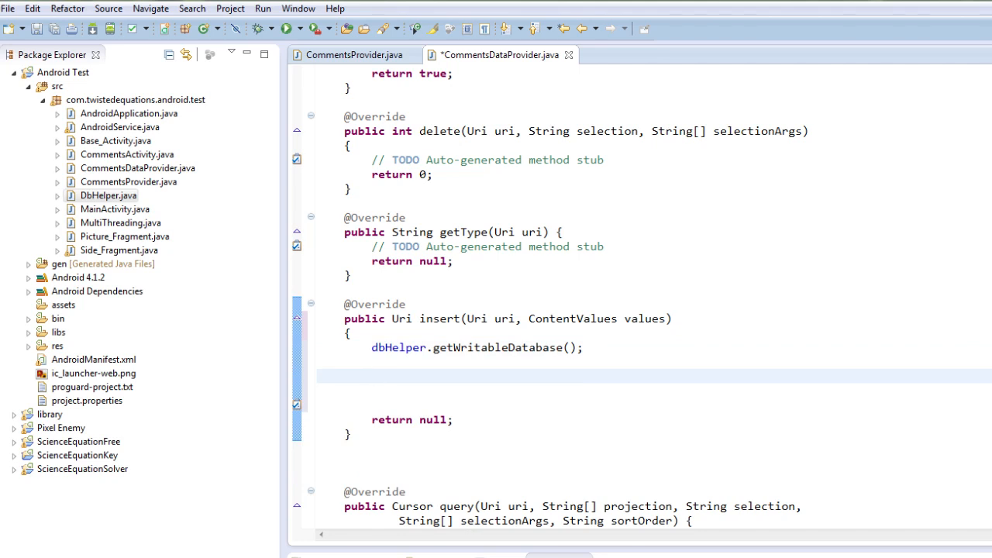
Add an empty if block testing uriMatcher.match(uri)==COMMENTS
{"action": "type", "text": "if("}
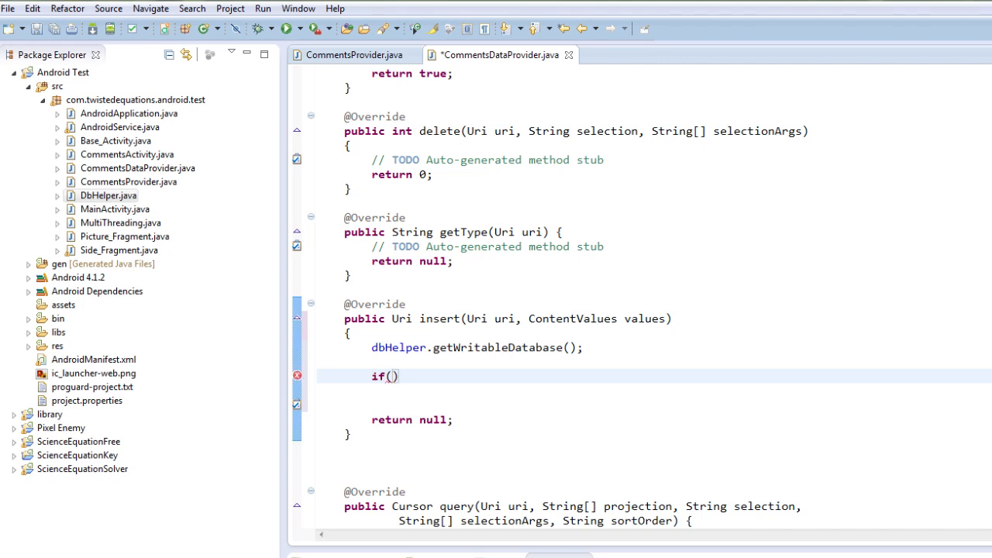
{"action": "type", "text": "uriM"}
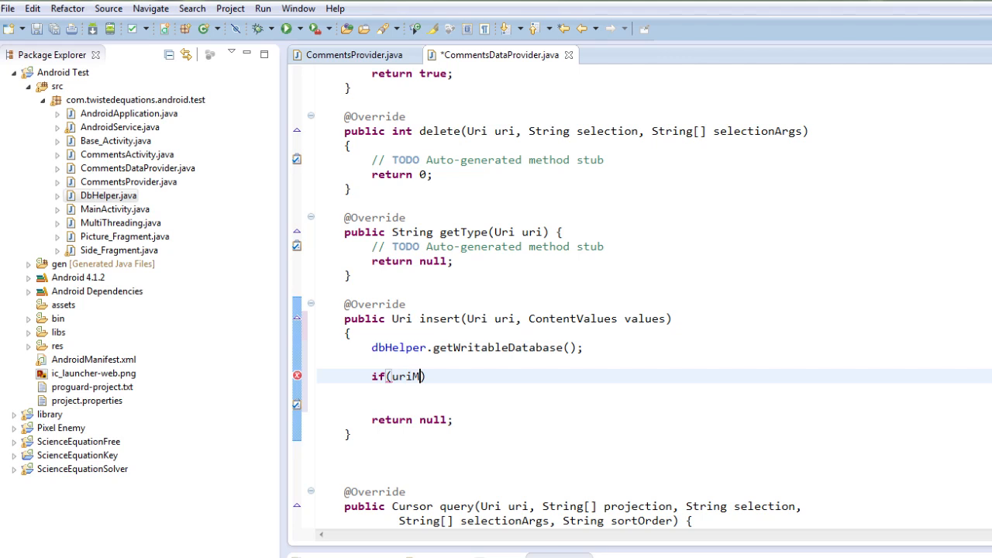
{"action": "type", "text": "atcher"}
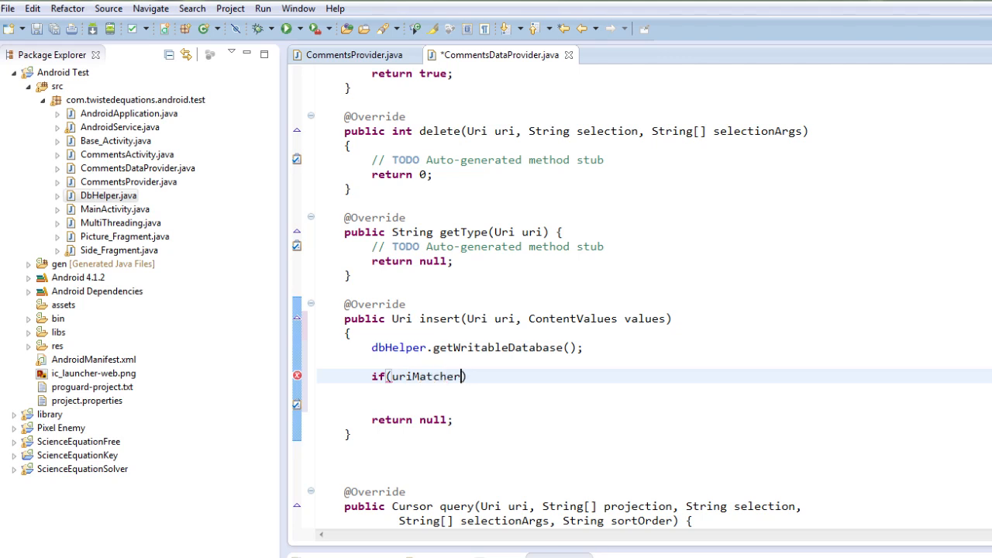
{"action": "type", "text": ".match(uri"}
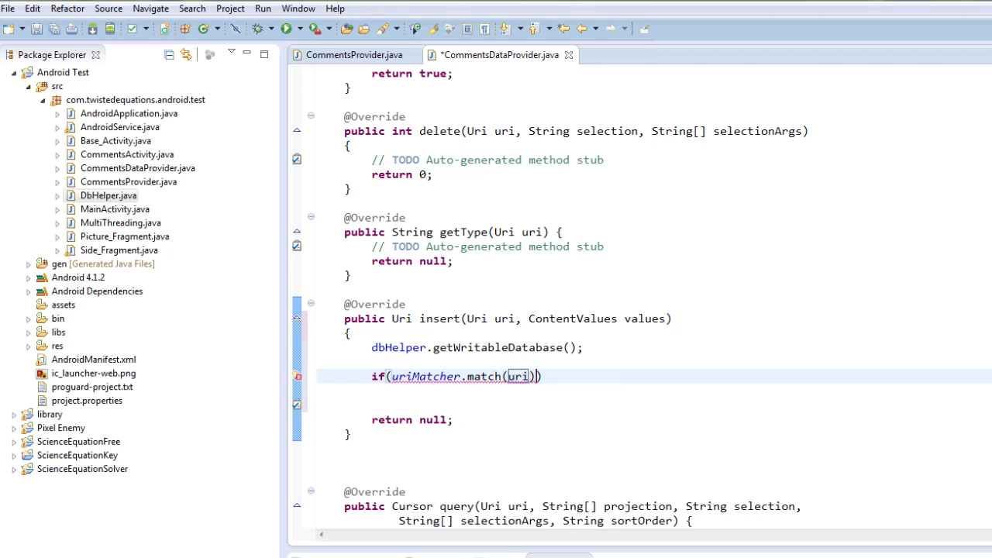
{"action": "type", "text": "=="}
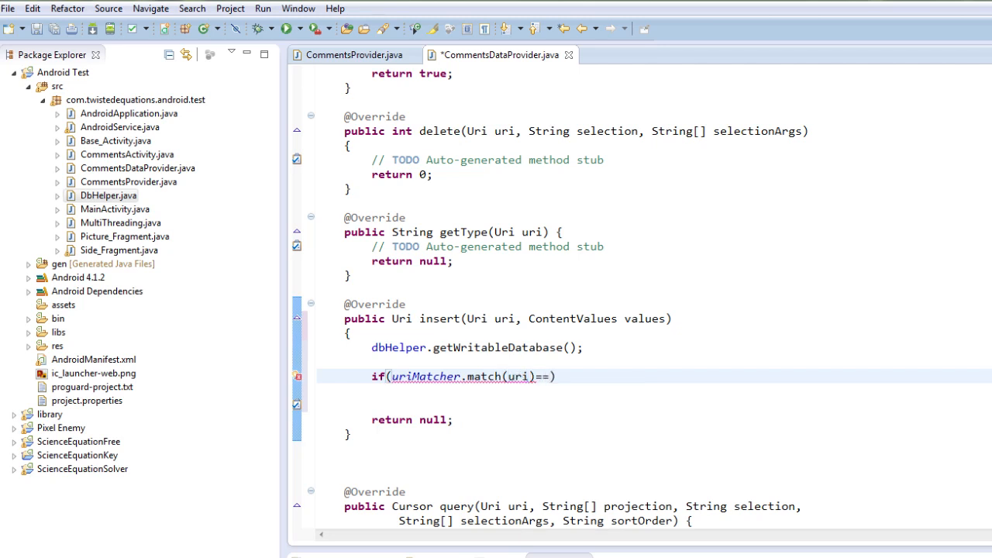
{"action": "type", "text": "COMMENTS"}
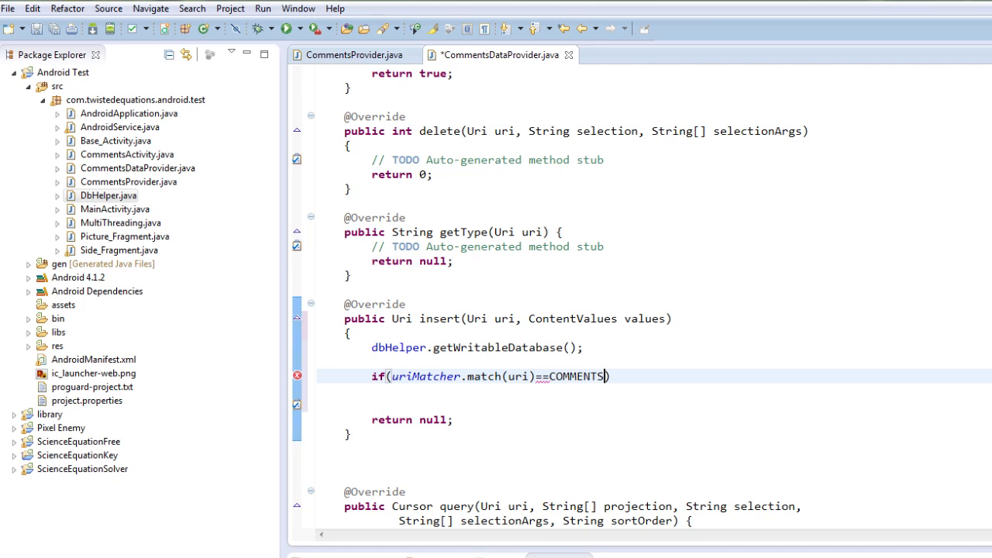
{"action": "type", "text": ")"}
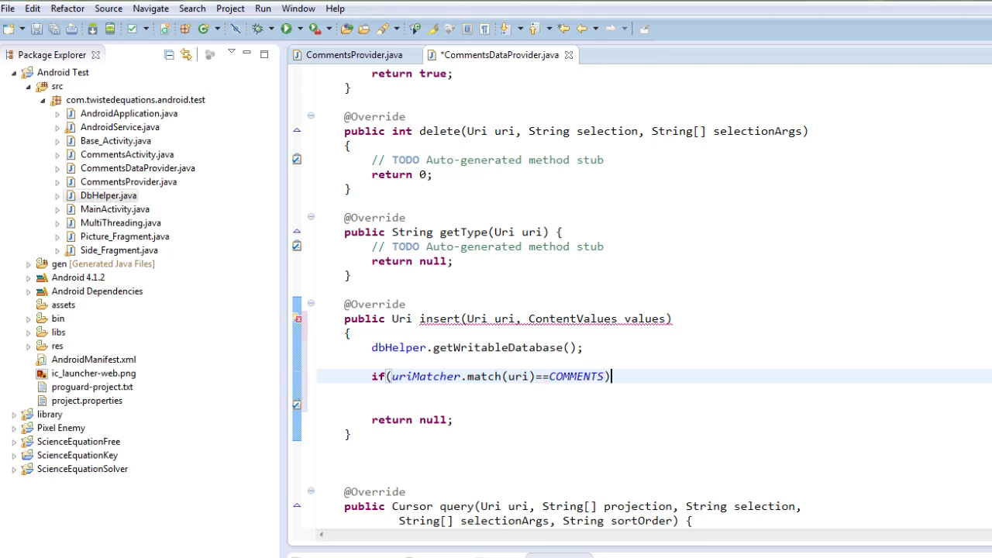
{"action": "type", "text": "{"}
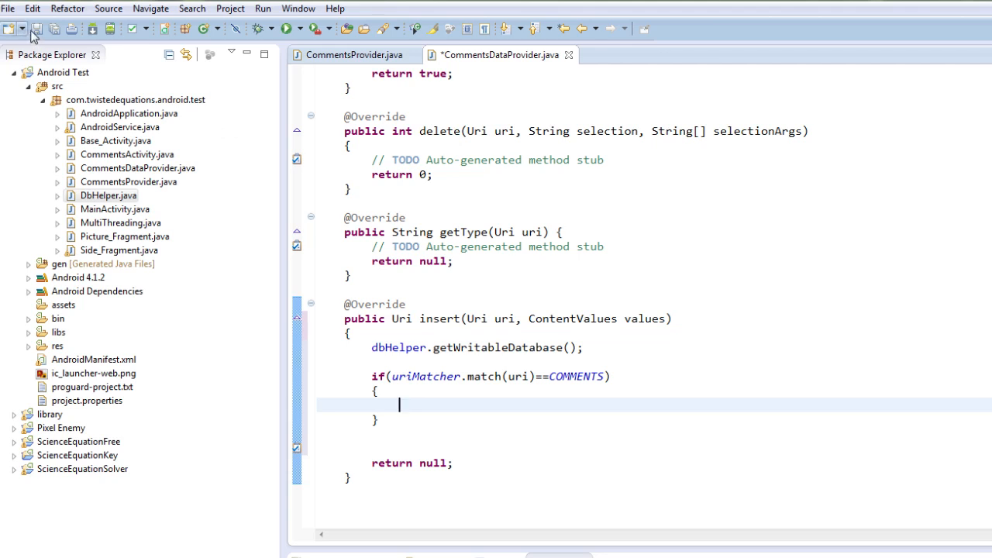
Save CommentsDataProvider.java with the new insert() code
{"action": "left_click", "coordinate": [36, 29]}
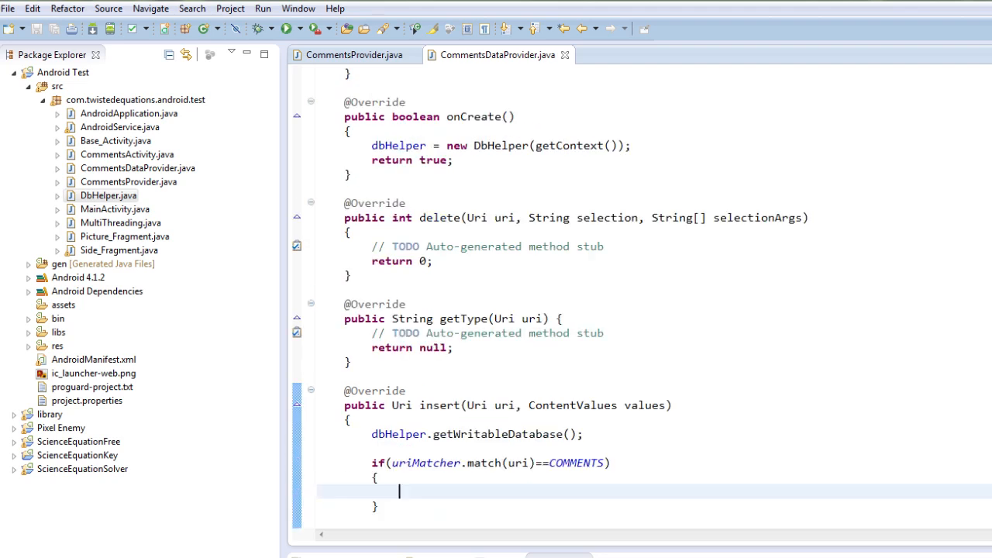
{"action": "scroll", "scroll_direction": "down", "scroll_amount": 3}
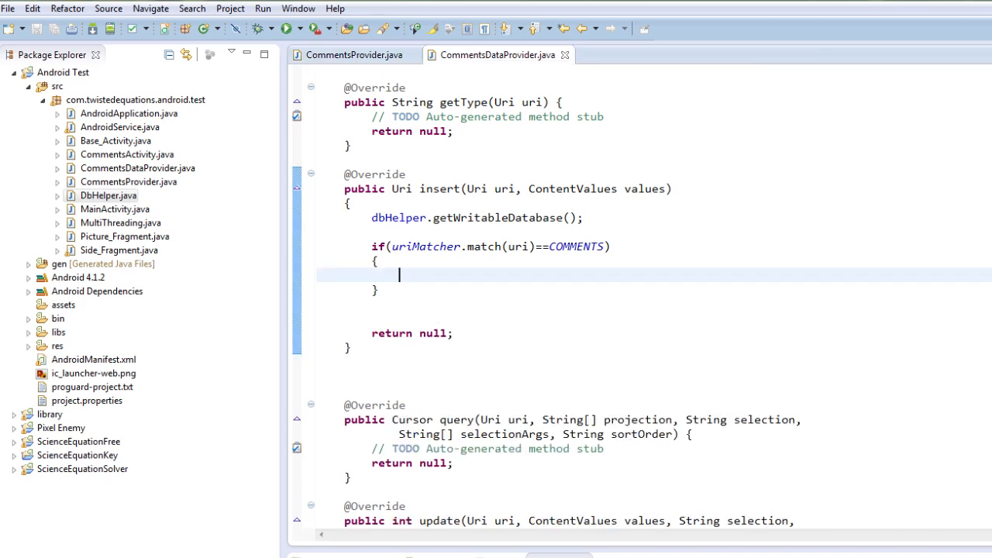
In the COMMENTS branch, call db.insert(DbHelper.TABLE_NAME, null, values);
{"action": "type", "text": "db"}
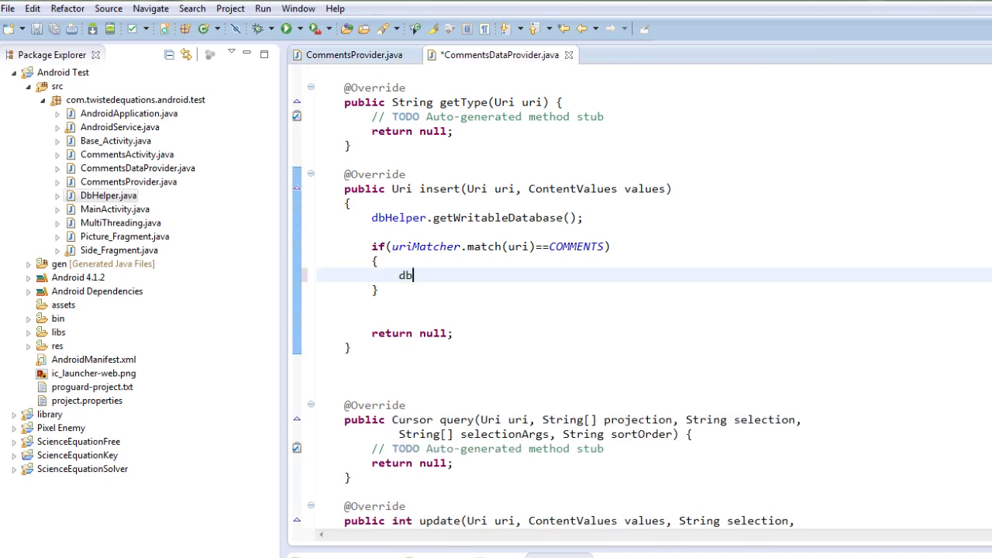
{"action": "type", "text": ".i"}
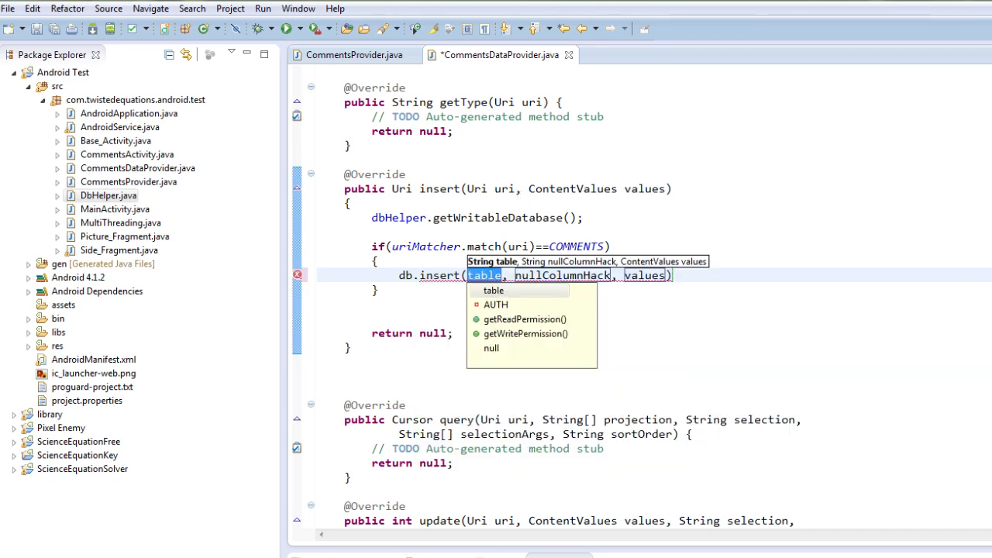
{"action": "type", "text": "DbHelper.TABLE_NAME"}
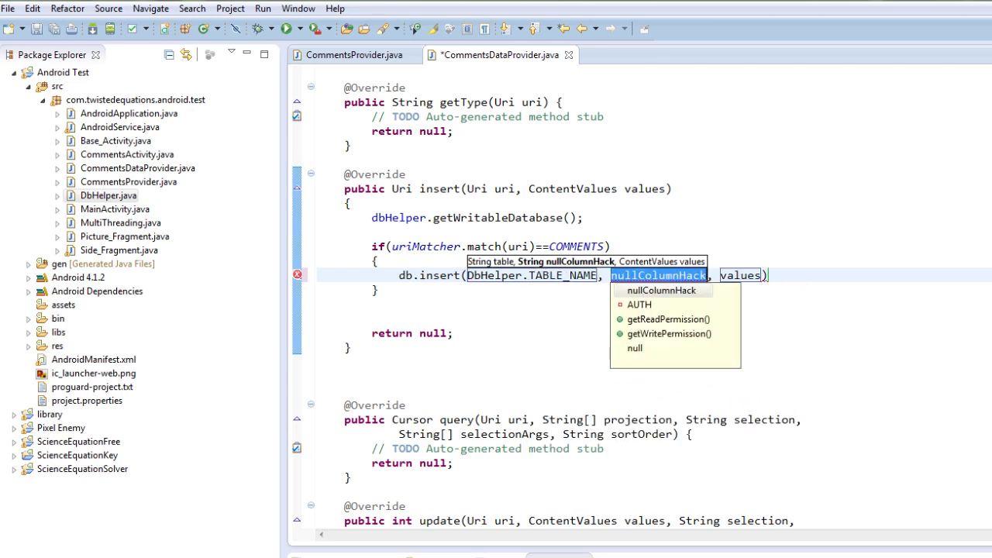
{"action": "type", "text": "nu"}
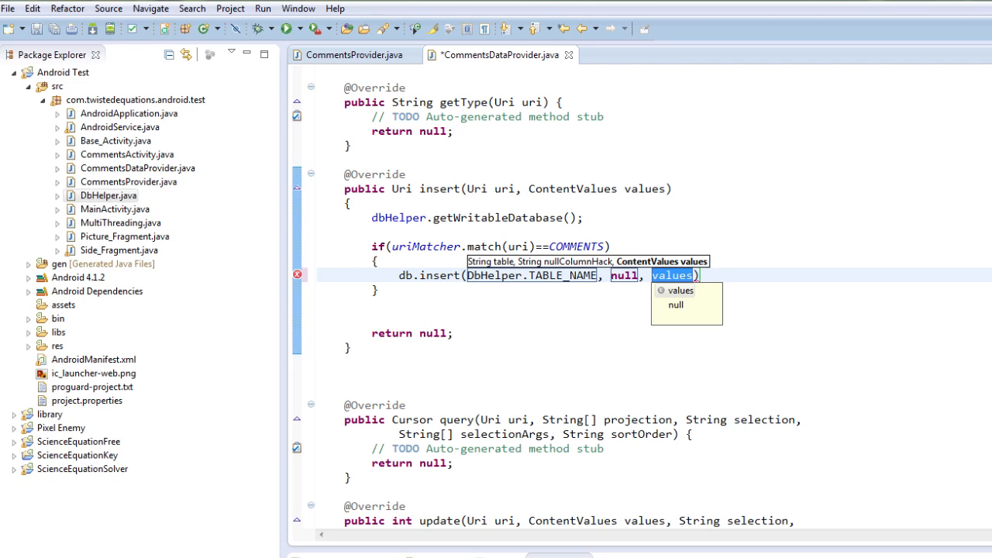
{"action": "left_click", "coordinate": [678, 289]}
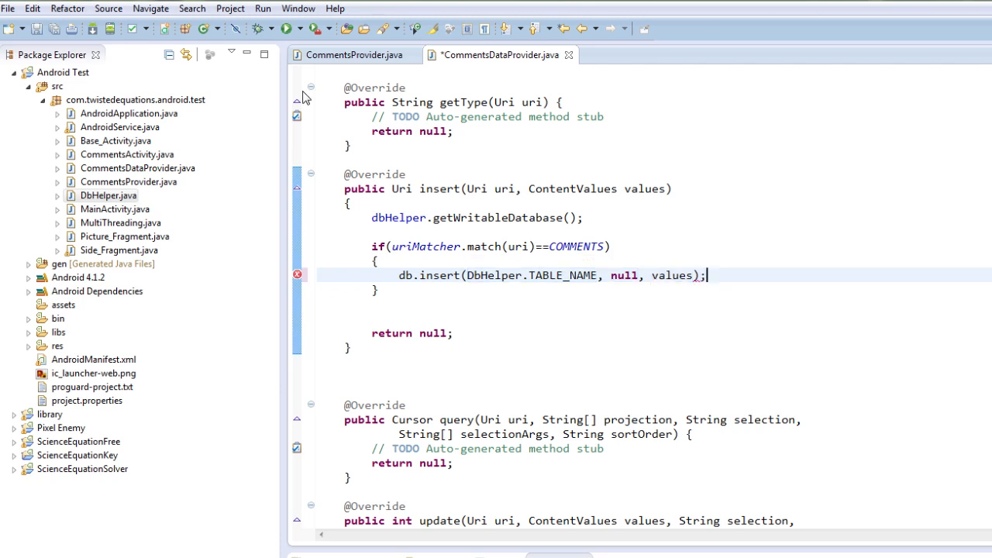
Save the file and position the cursor on a new line after the if block
{"action": "left_click", "coordinate": [37, 28]}
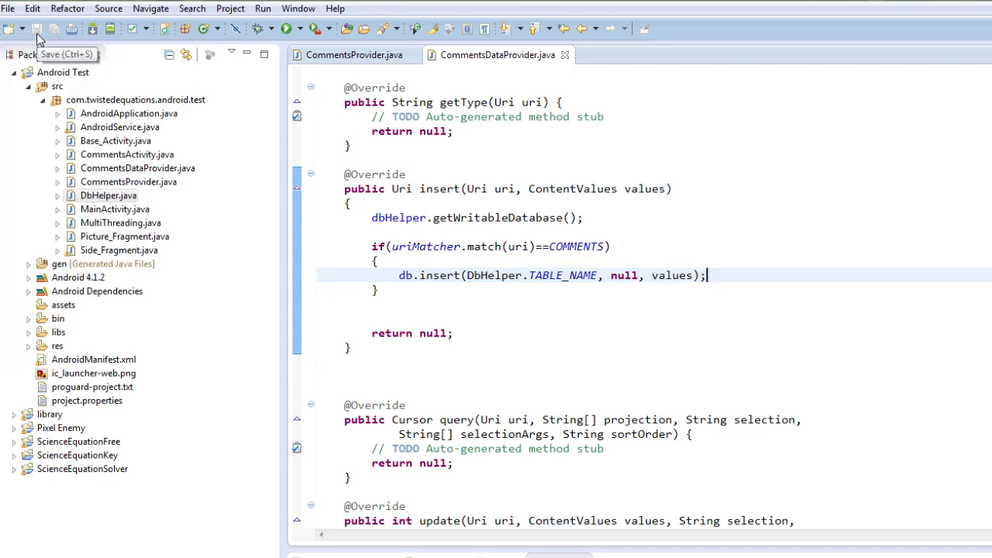
{"action": "left_click", "coordinate": [36, 29]}
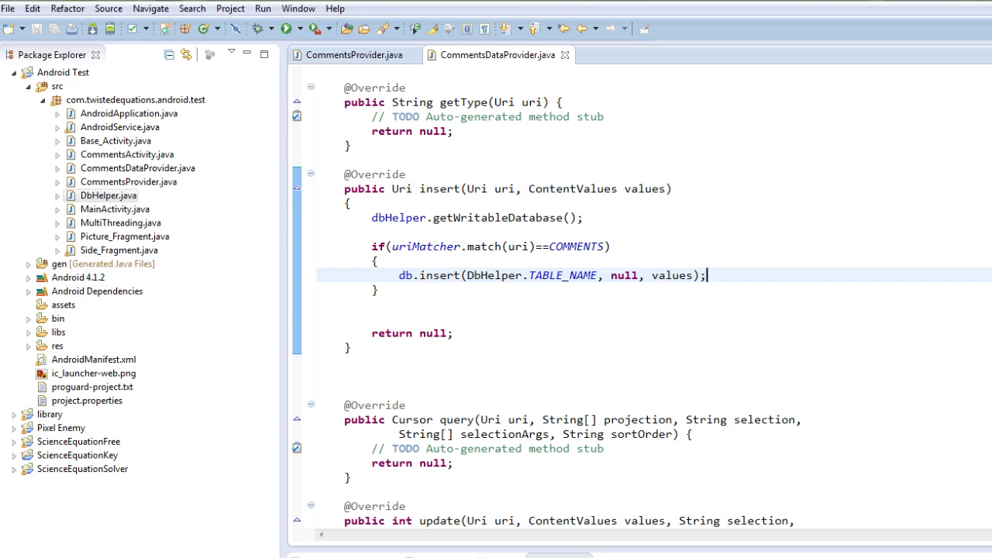
{"action": "double_click", "coordinate": [645, 188]}
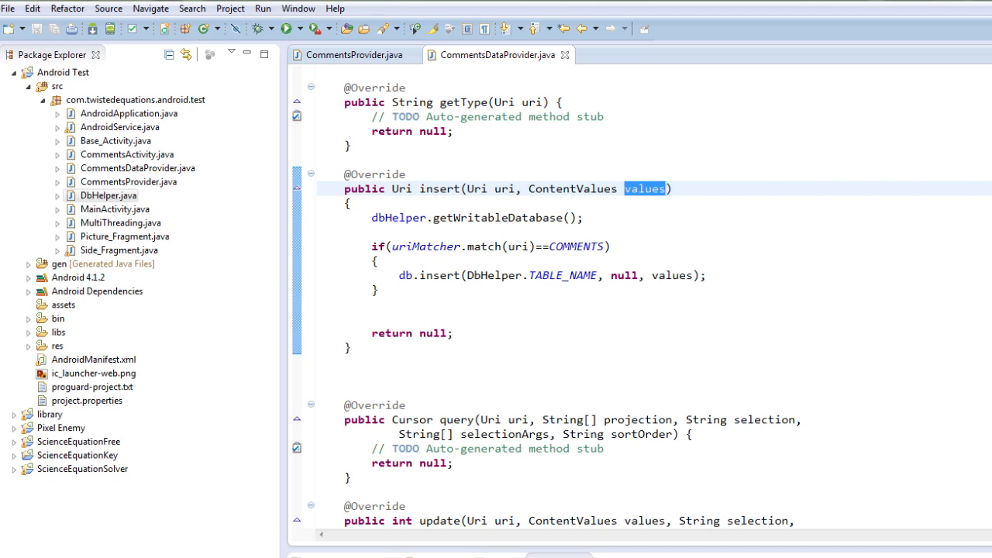
{"action": "left_click", "coordinate": [666, 188]}
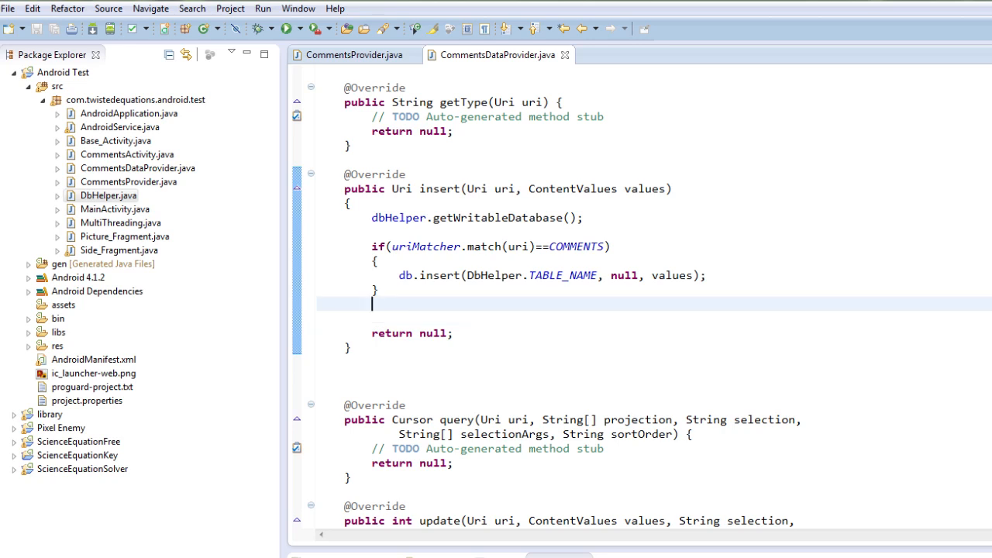
Assign the writable database to db and add db.close(); after the if block
{"action": "type", "text": "db"}
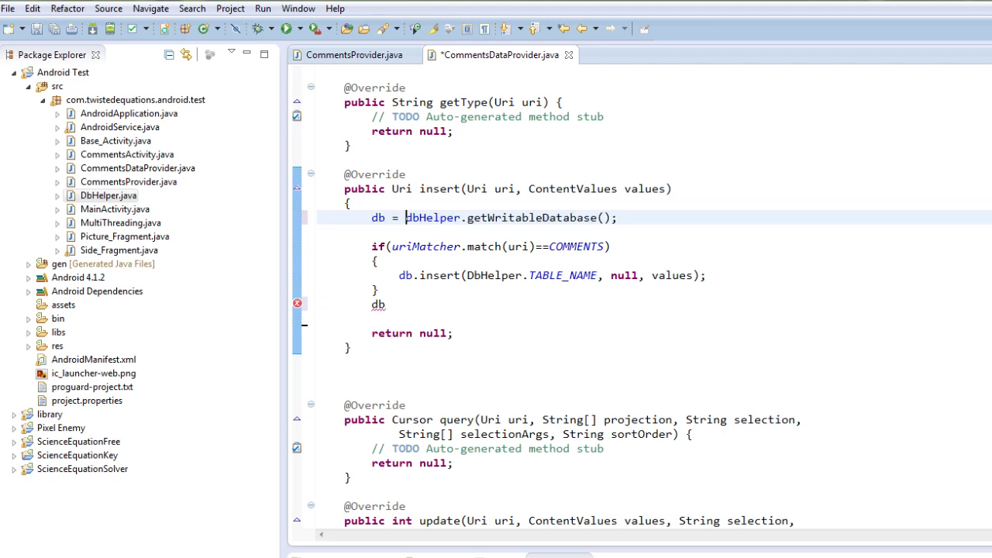
{"action": "type", "text": ".close();"}
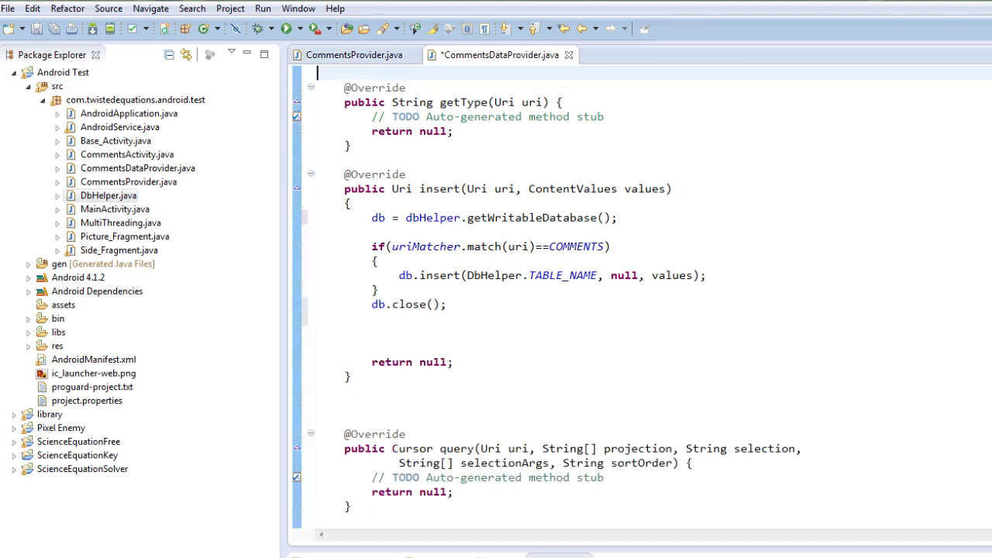
Add getContext().getContentResolver().notifyChange(uri, null); and save the file
{"action": "type", "text": "getCo"}
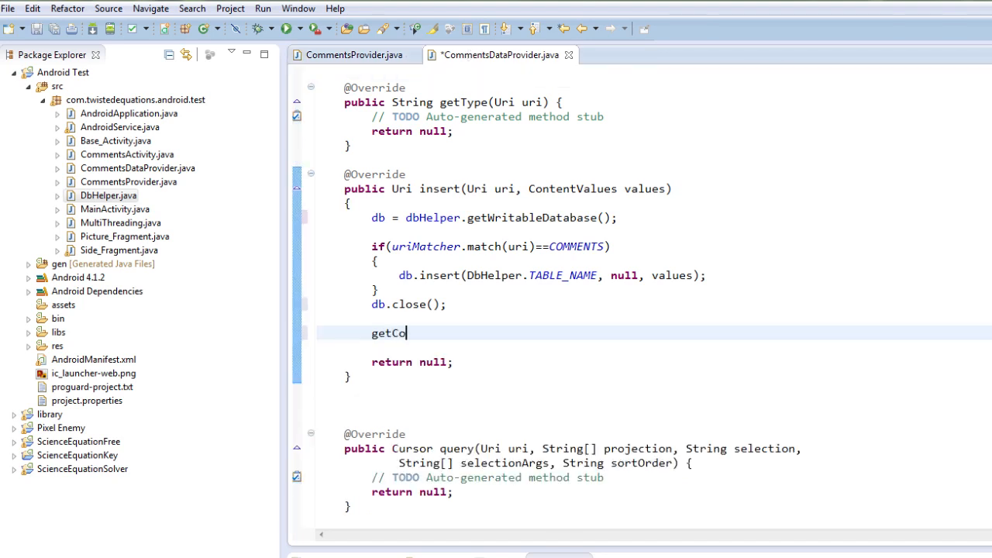
{"action": "type", "text": "ntext."}
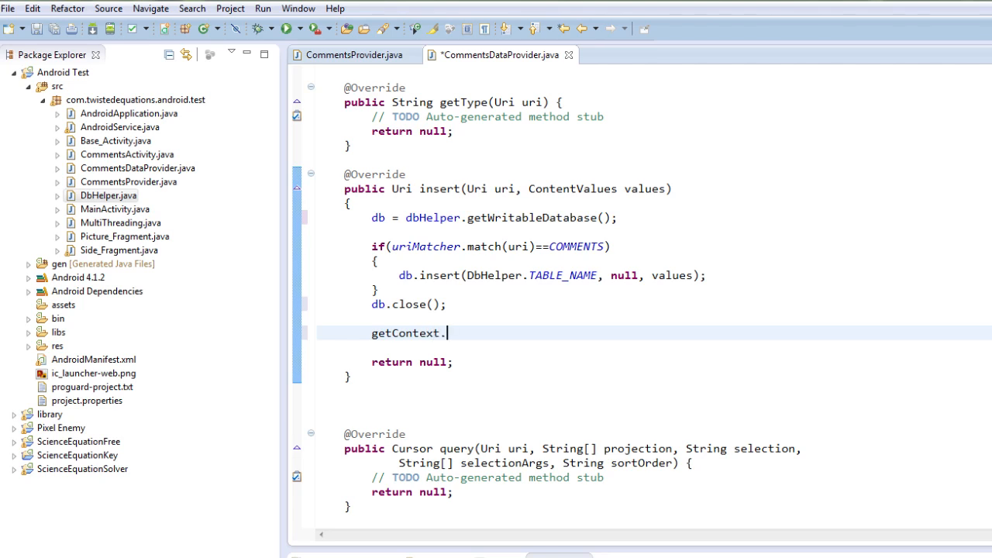
{"action": "type", "text": "()."}
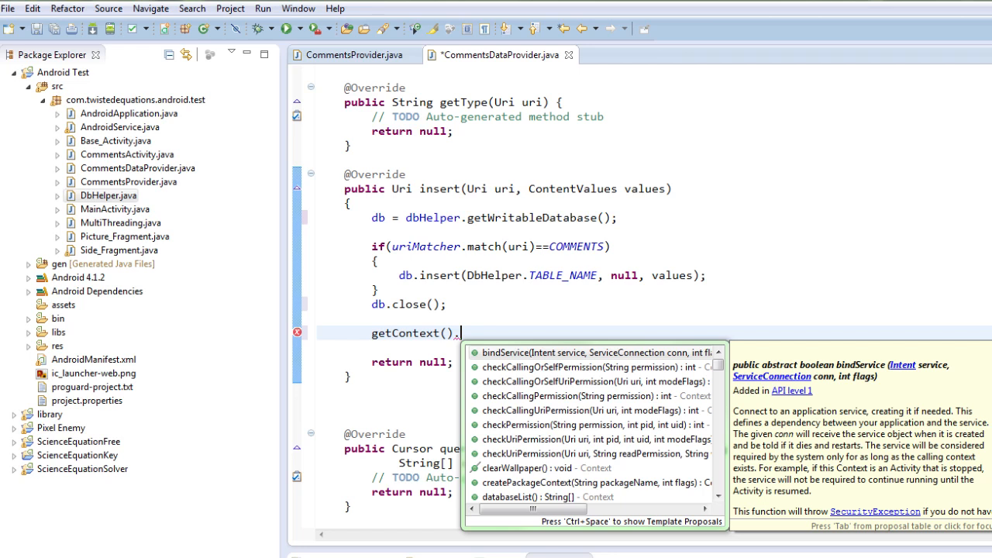
{"action": "type", "text": "get"}
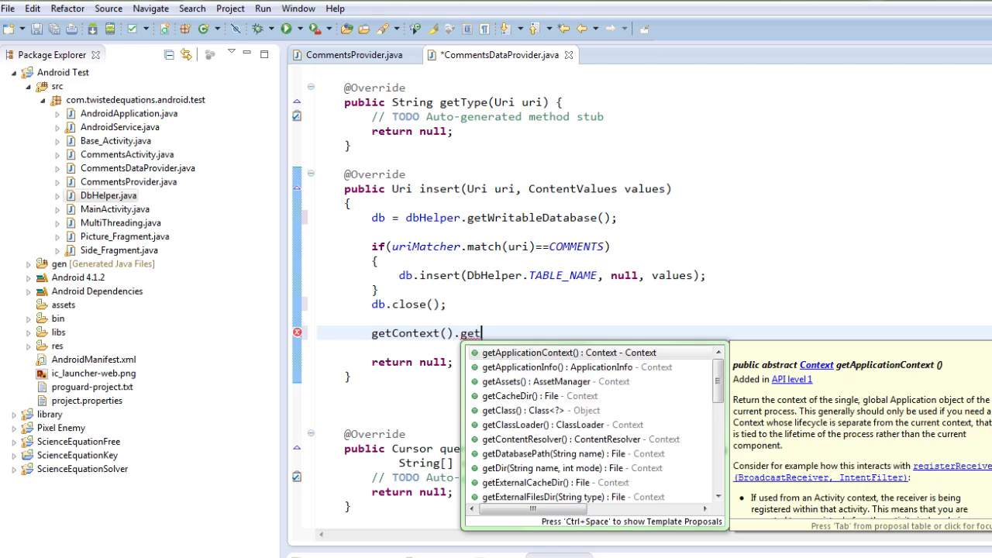
{"action": "type", "text": "ContentResolver()."}
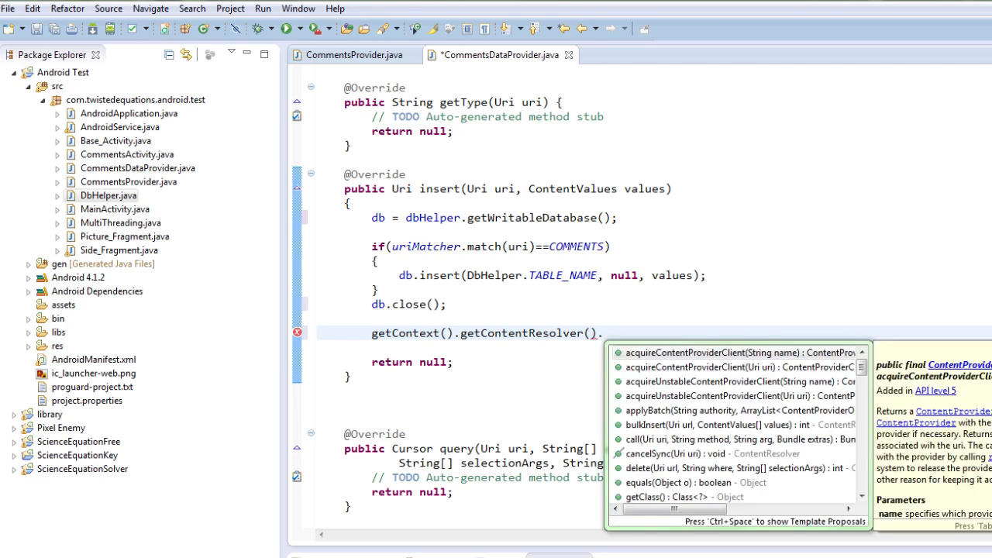
{"action": "type", "text": "notifyChange(uri, observer"}
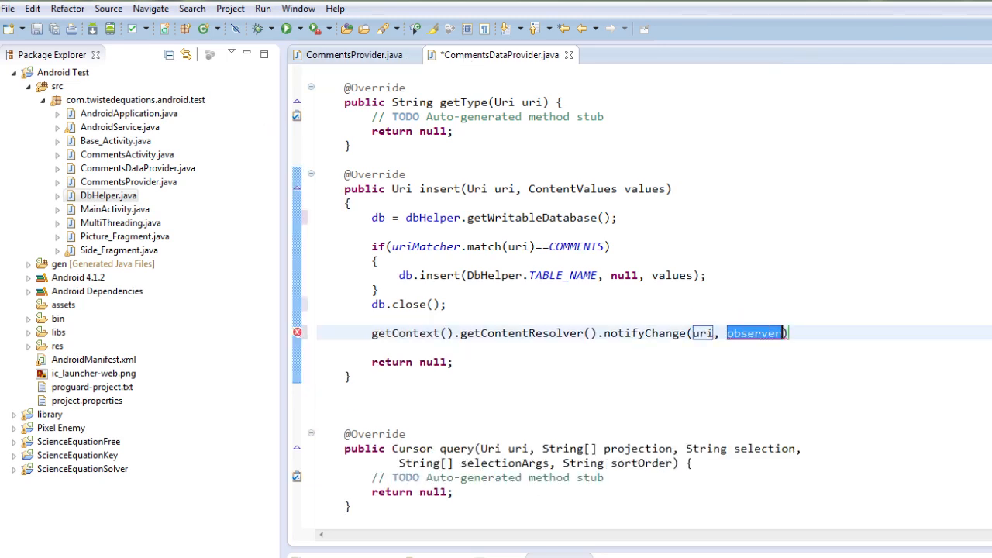
{"action": "type", "text": "null"}
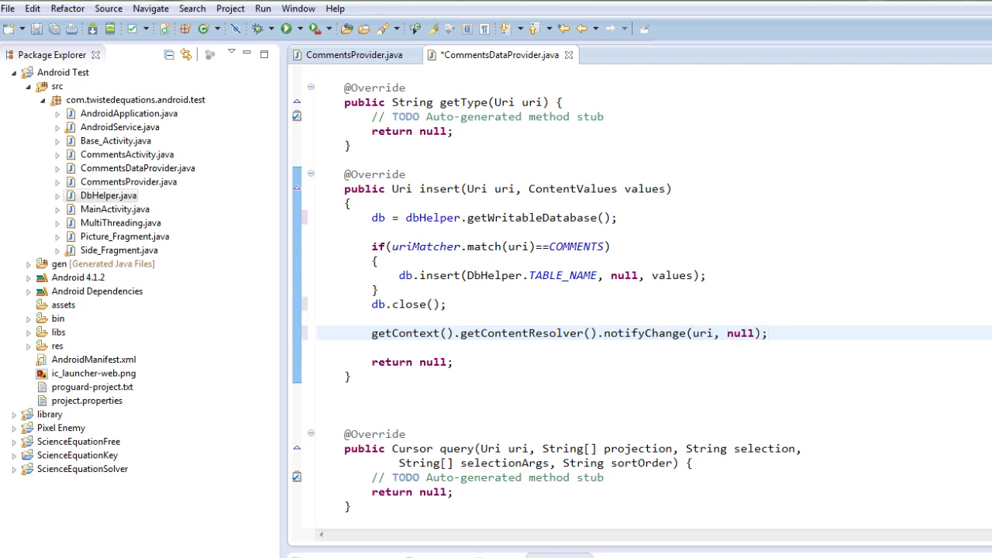
{"action": "key", "text": "ctrl+s"}
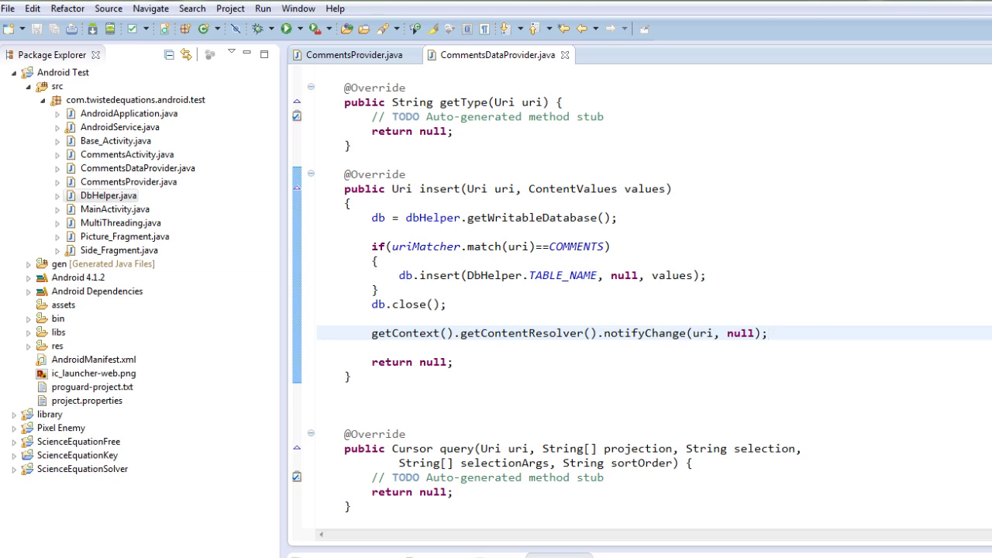
{"action": "left_click_drag", "start_coordinate": [347, 203], "coordinate": [347, 375]}
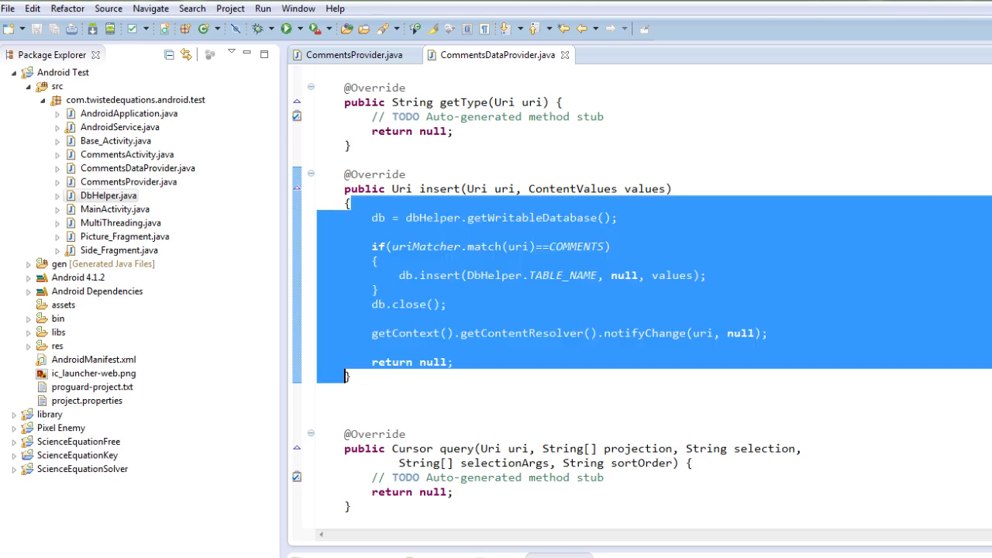
{"action": "type", "text": "uri"}
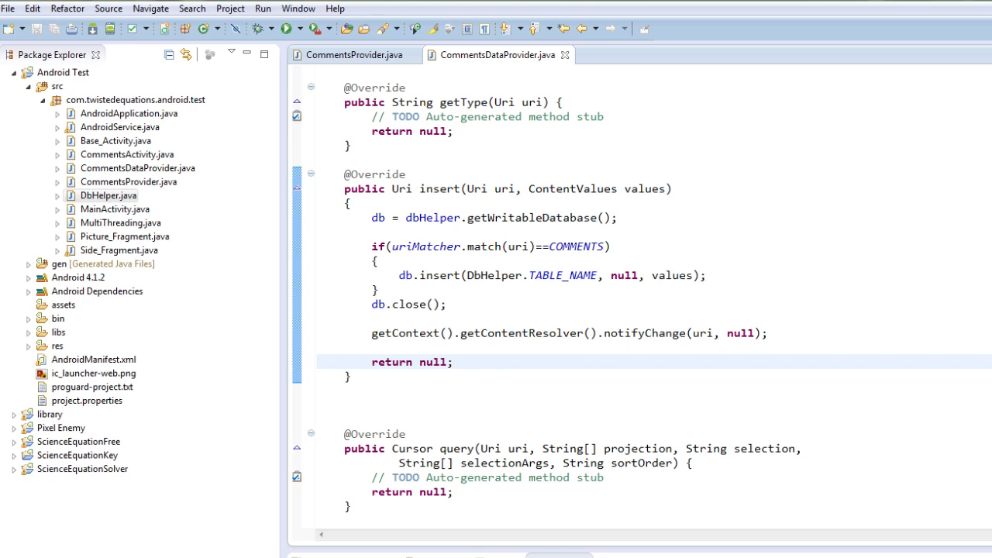
{"action": "left_click", "coordinate": [453, 362]}
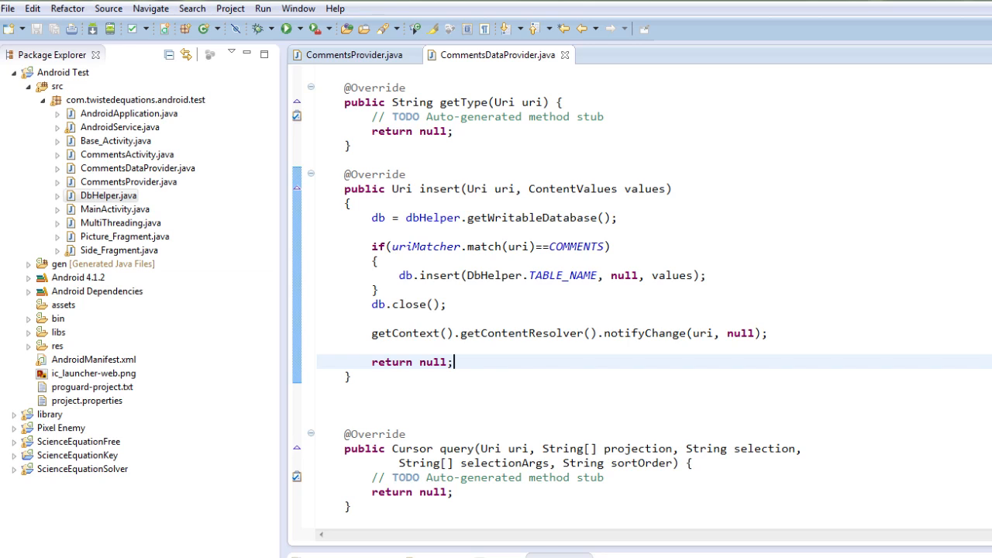